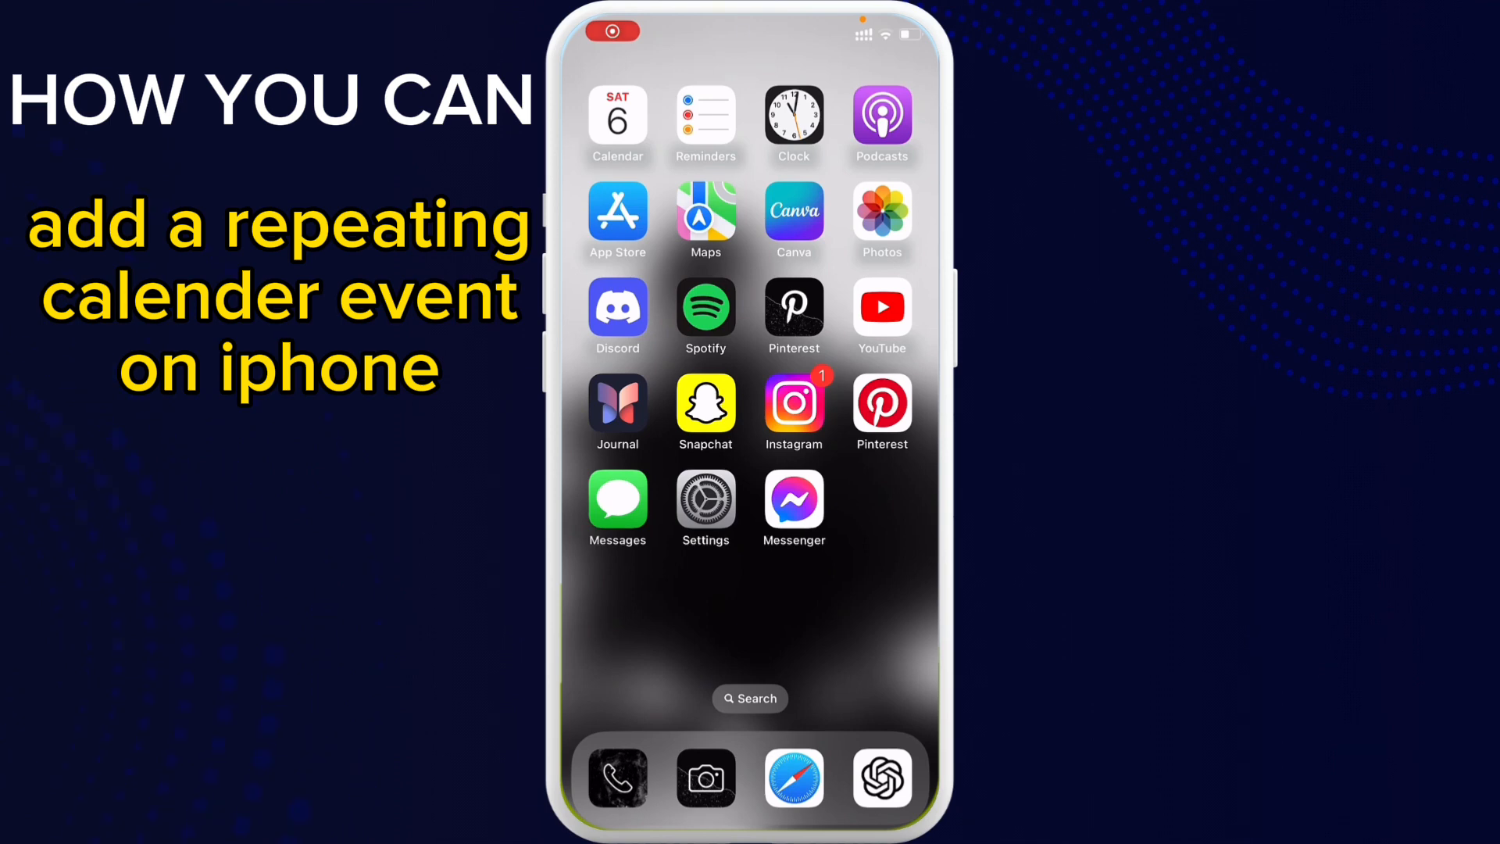
Step: Start a new Calendar event titled 'workout' and make it all-day
click(618, 121)
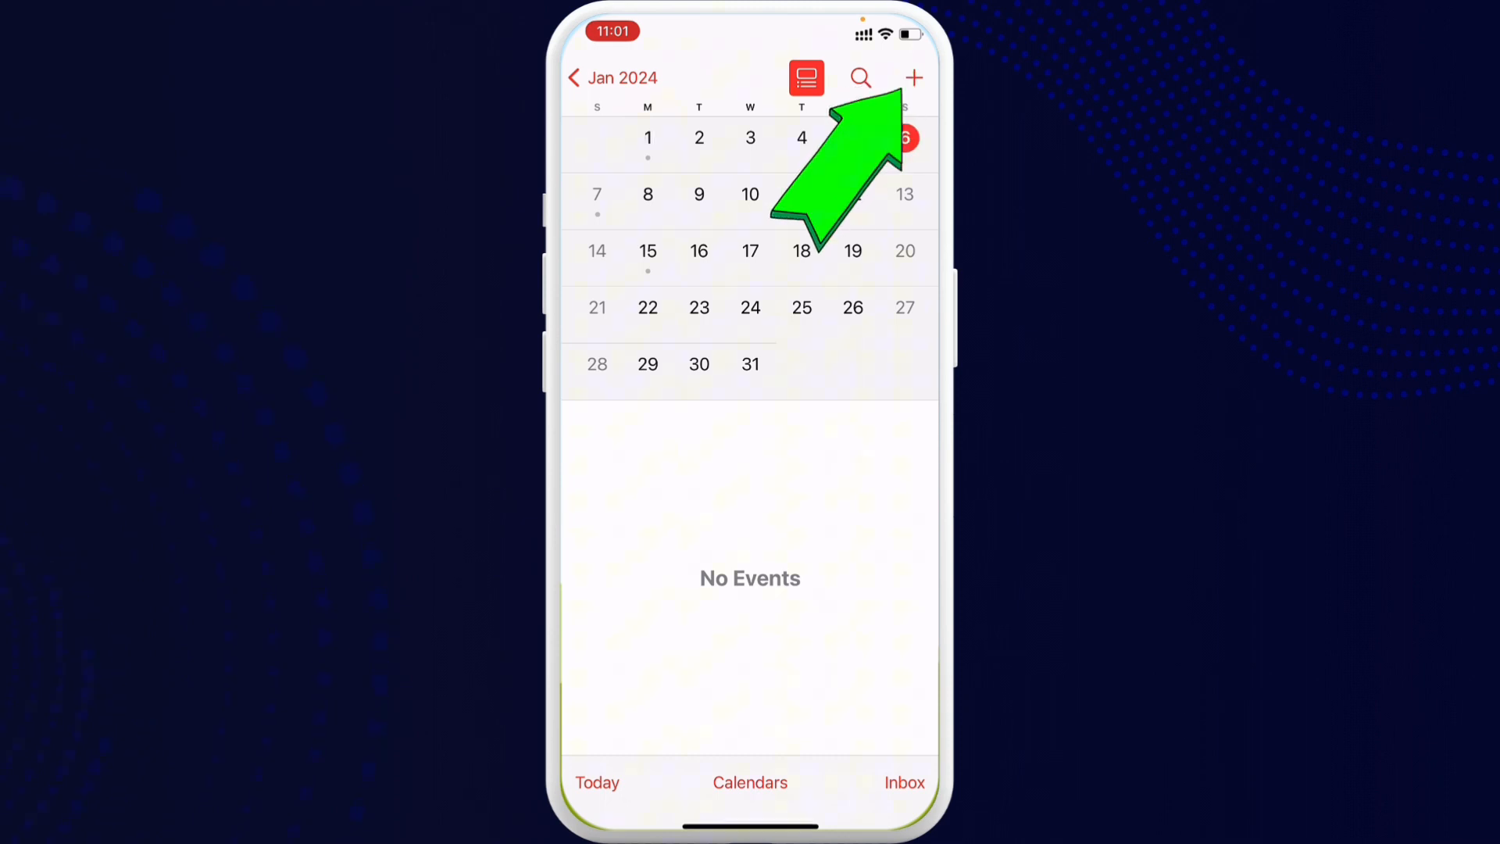
click(913, 79)
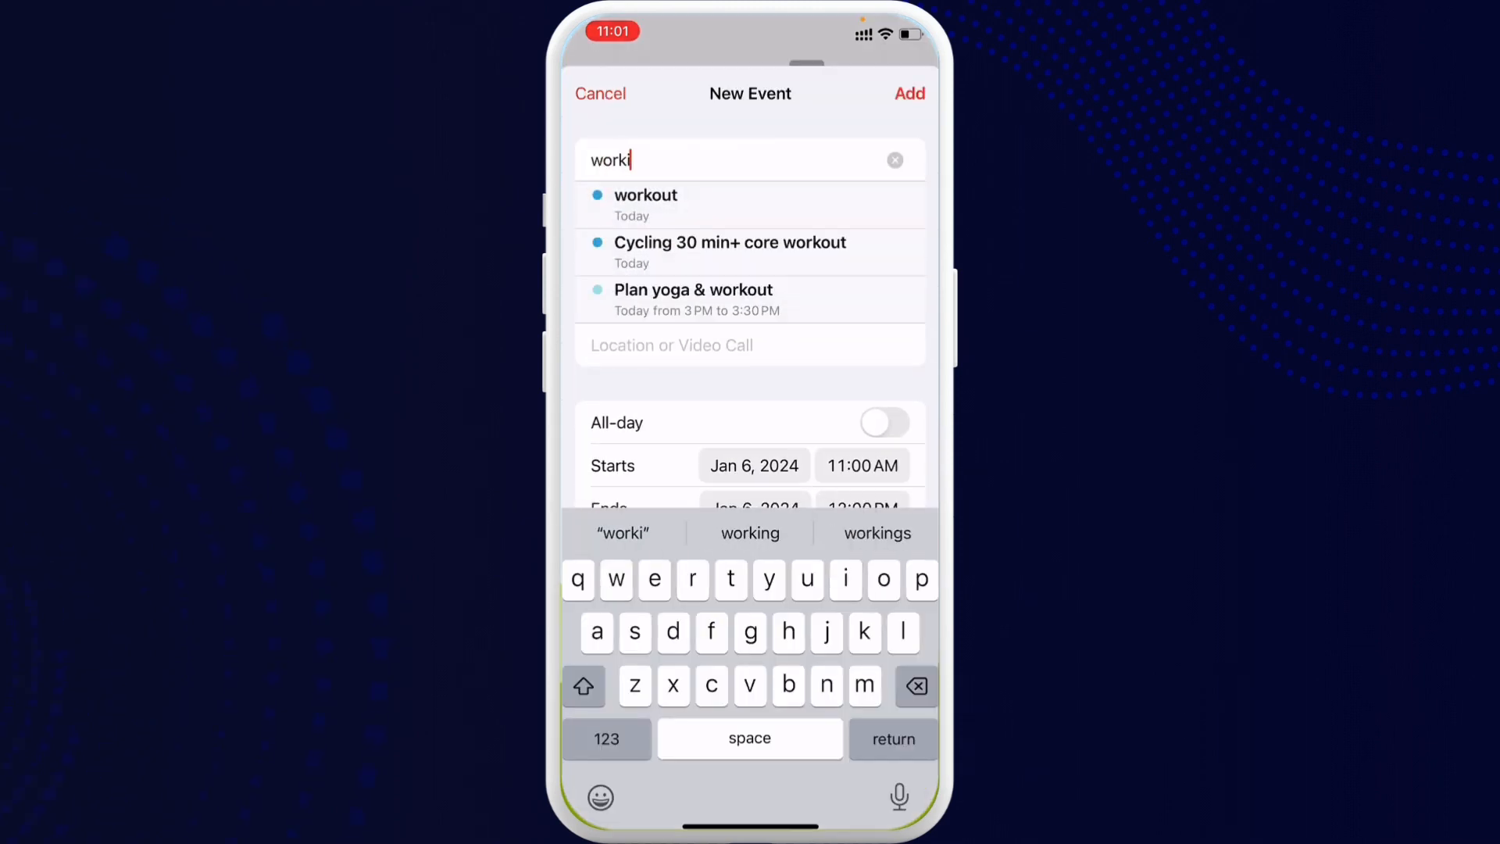
key(backspace)
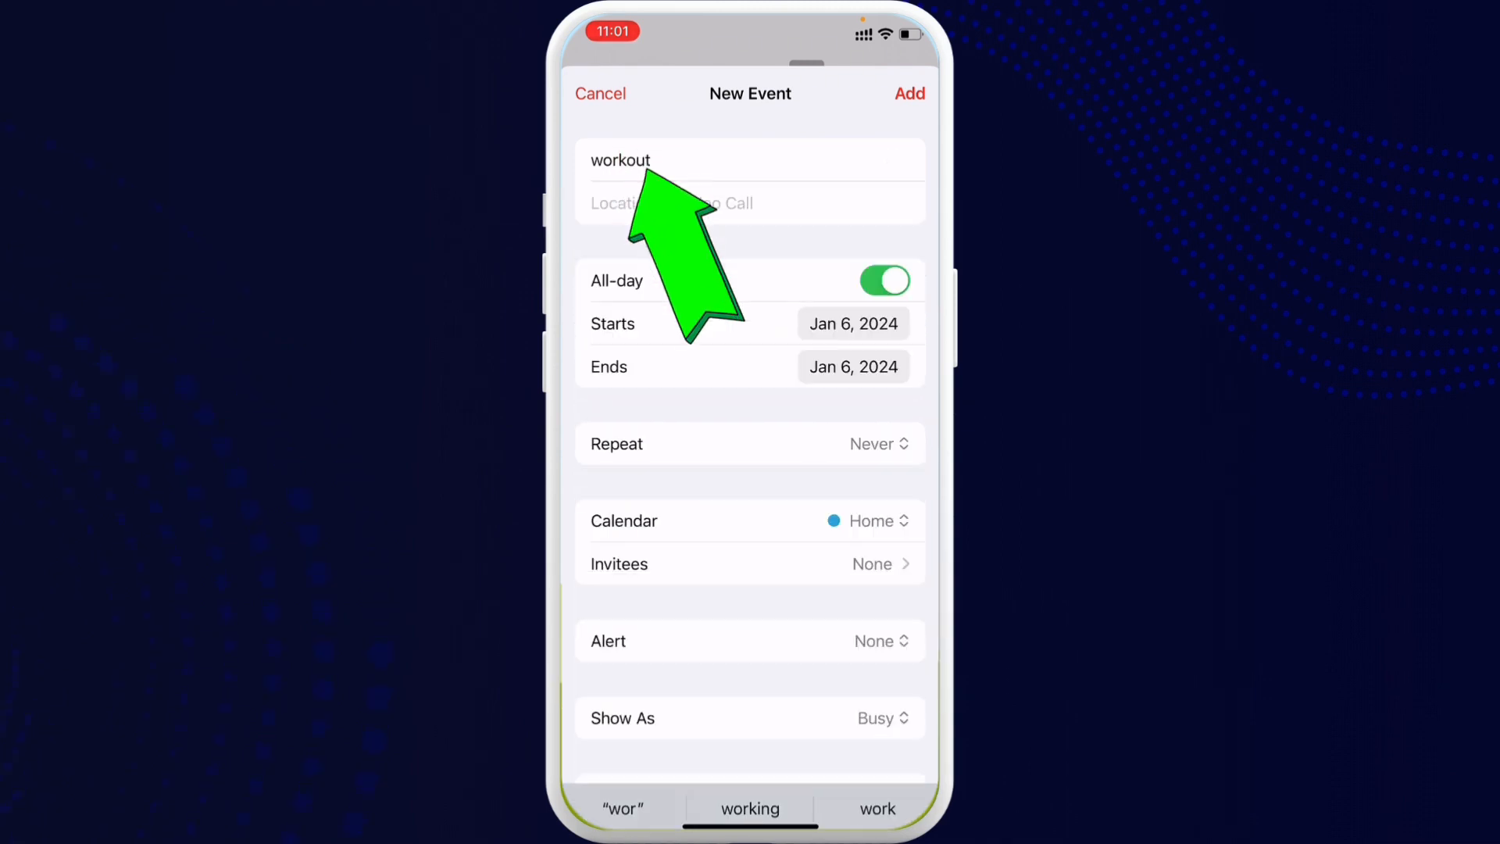
Step: Scroll down the New Event form to reach the Repeat row
scroll(down, 3)
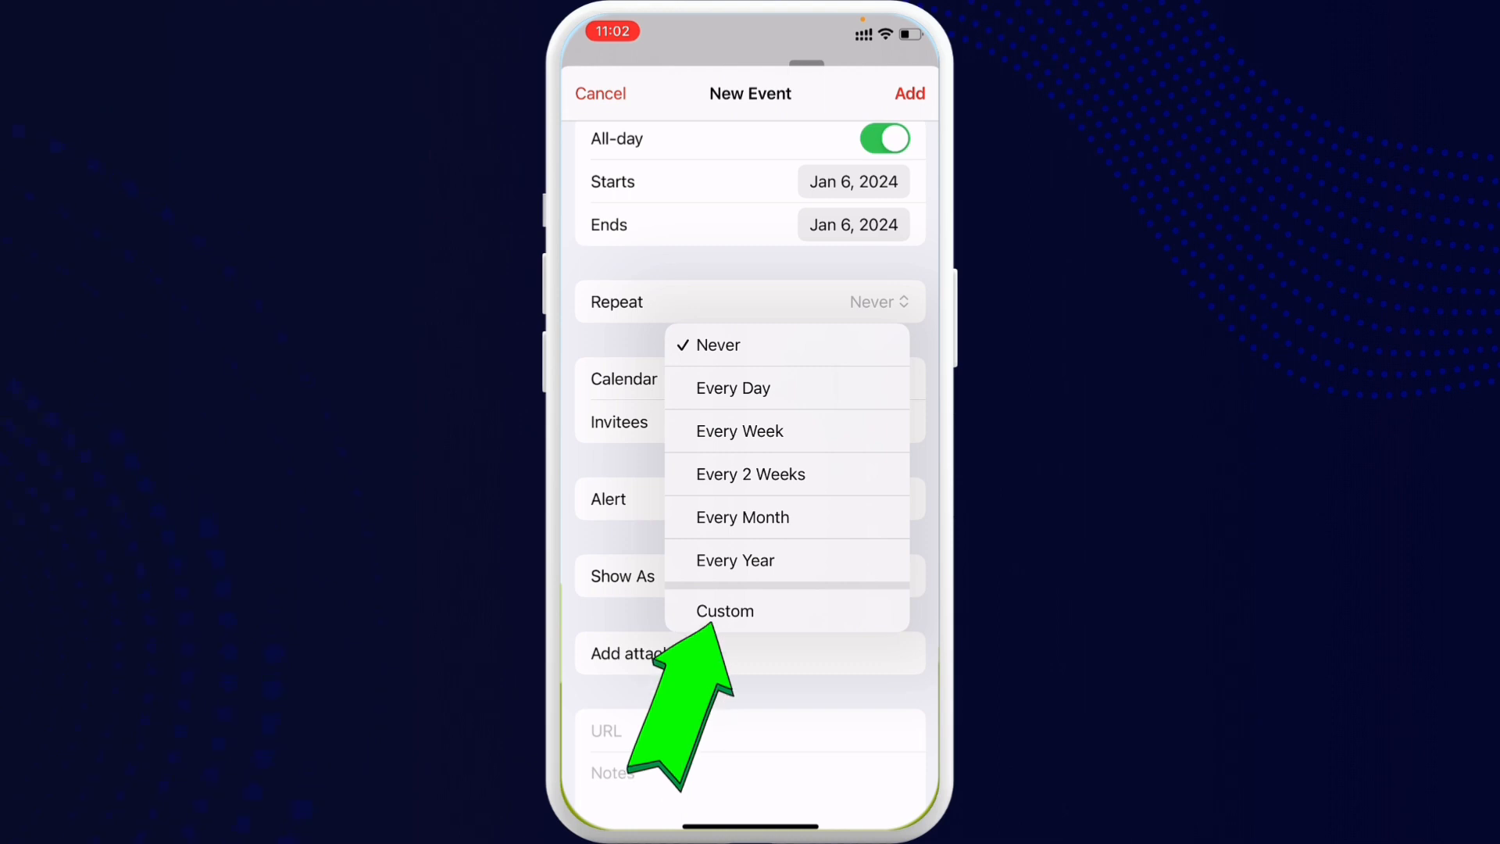
Step: Set a custom weekly repeat on Sunday, Tuesday and Friday, returning to the event details
click(725, 611)
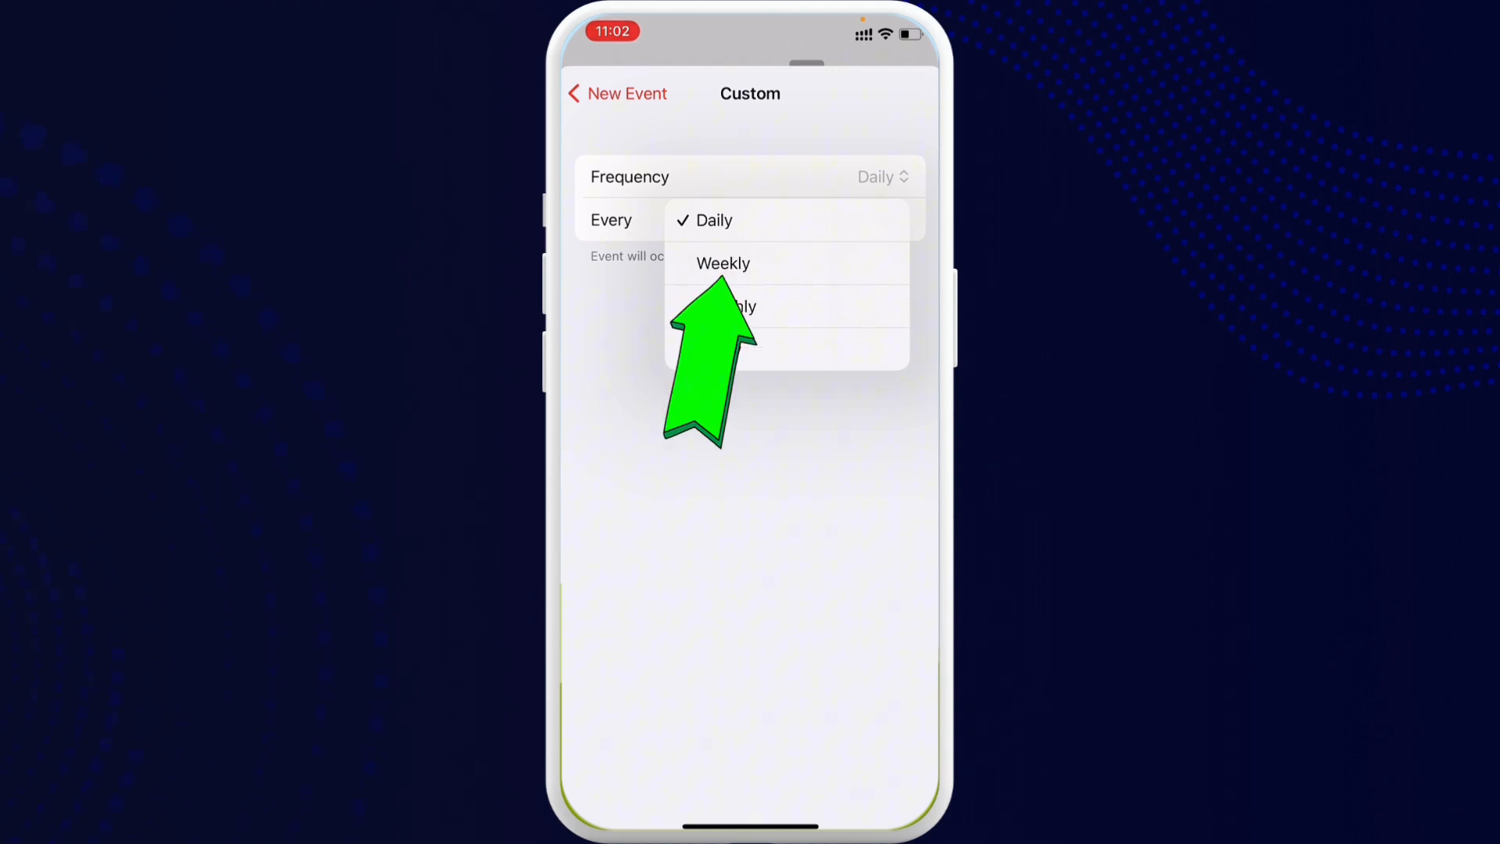
click(723, 262)
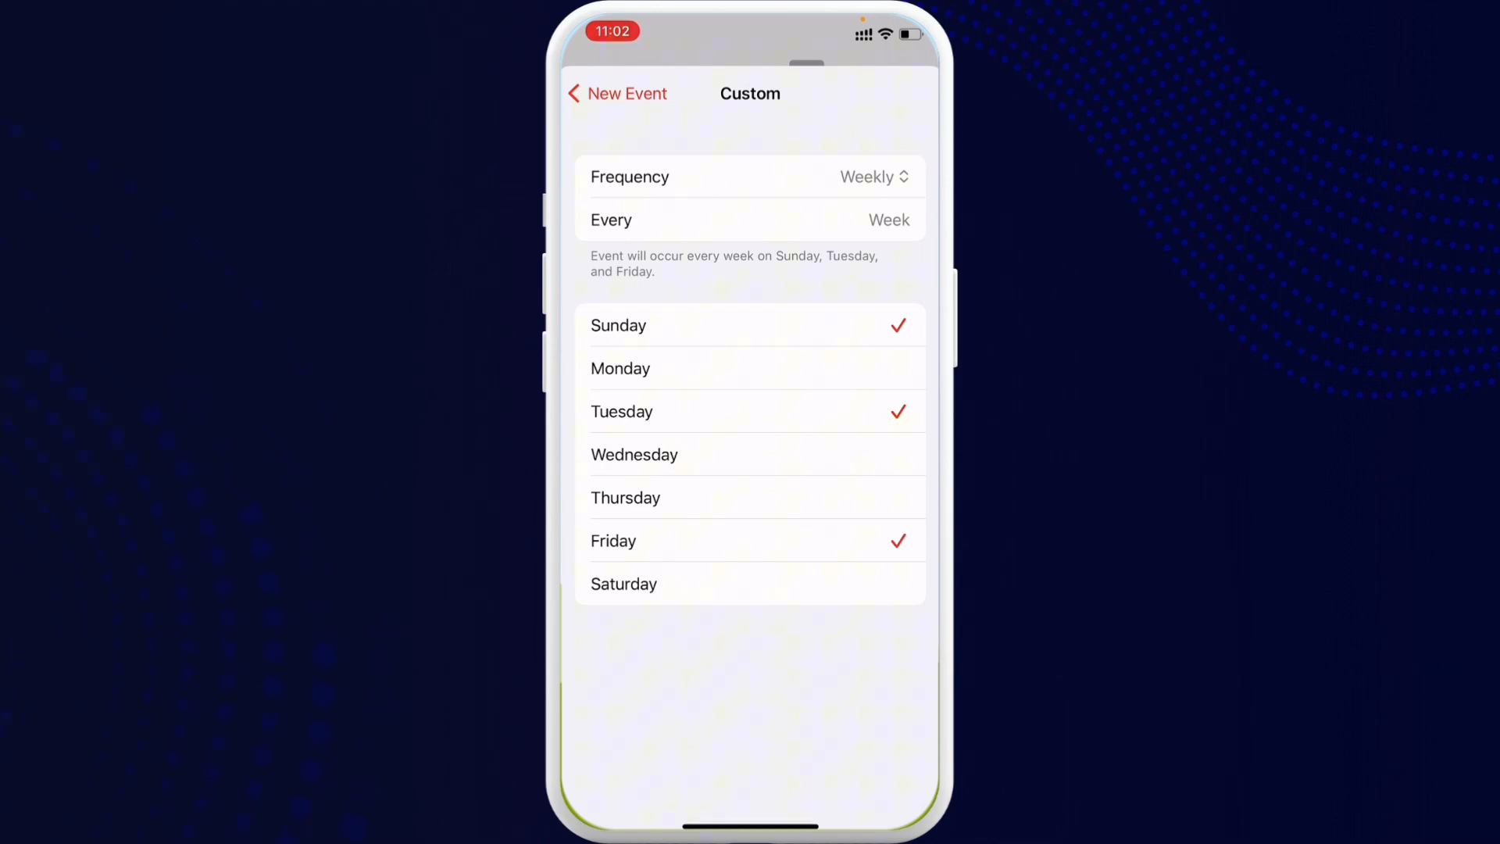
click(617, 92)
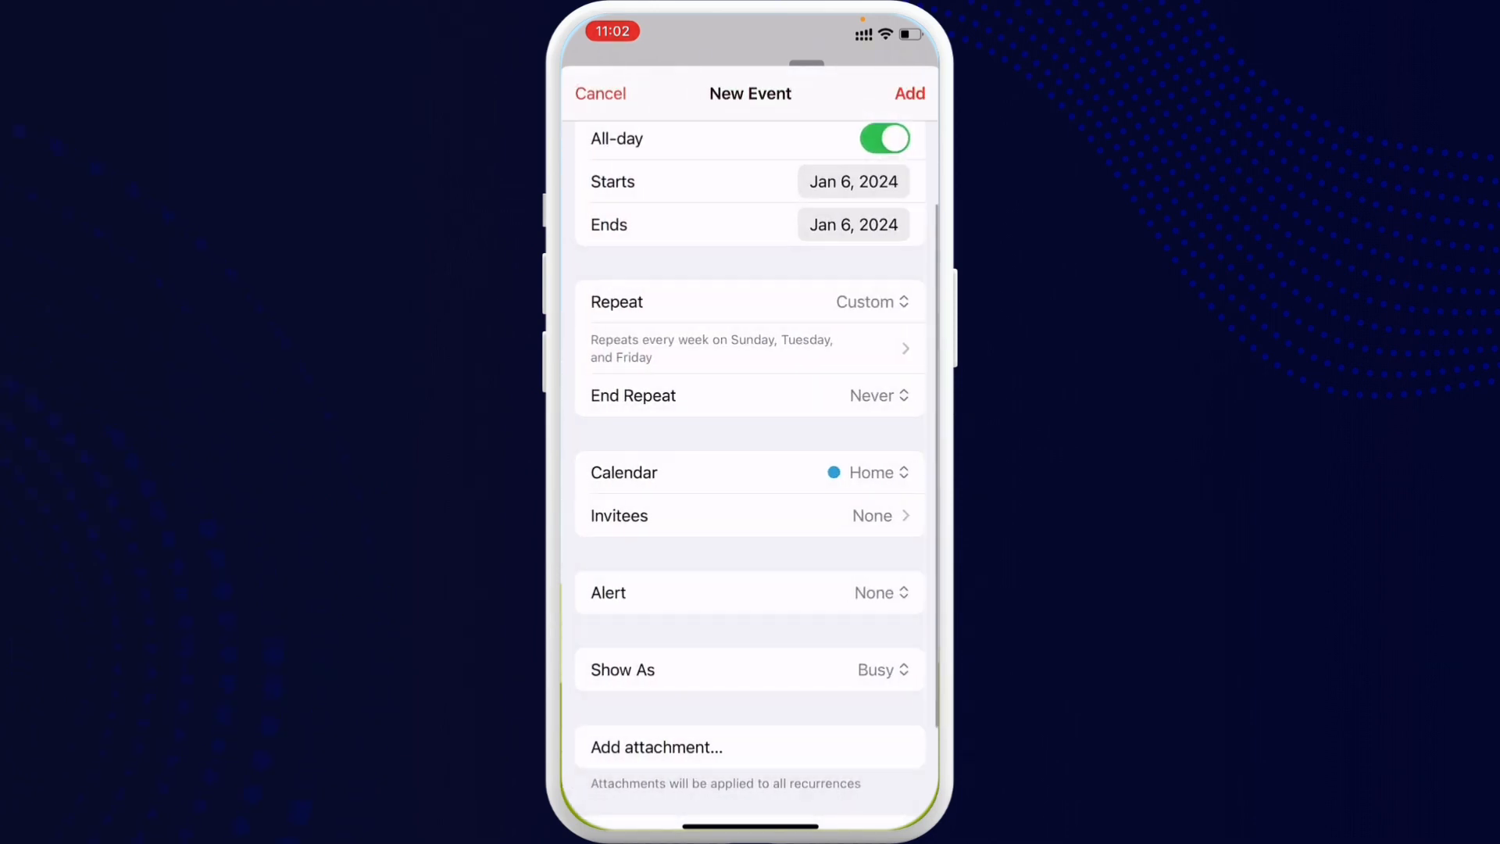